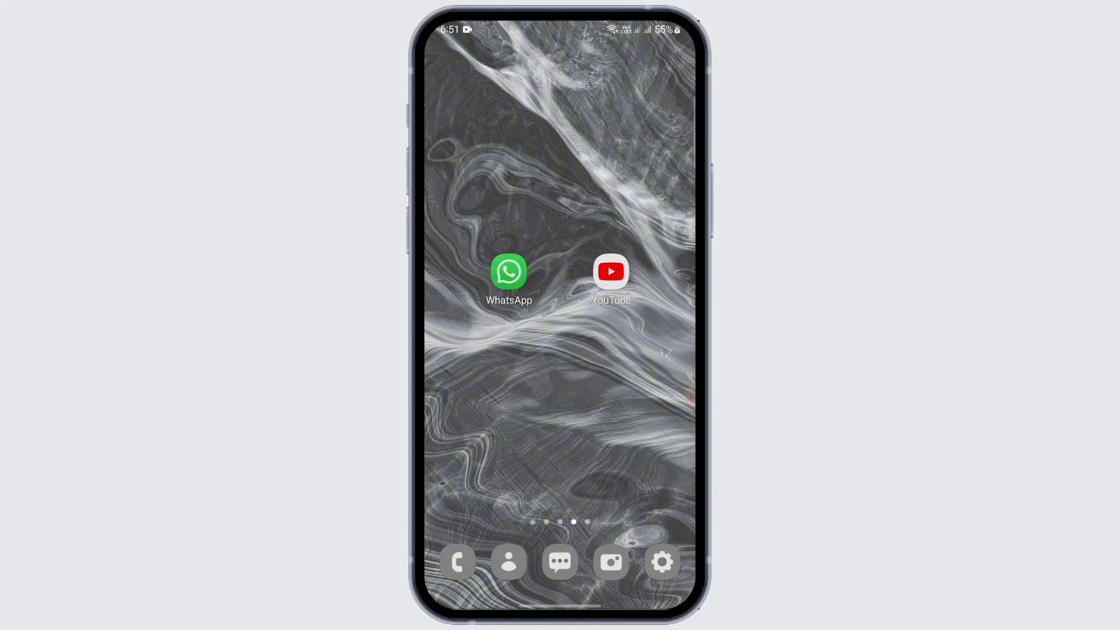
Step: Launch YouTube and bring up the share sheet for the playing video
{"action": "left_click", "coordinate": [507, 272]}
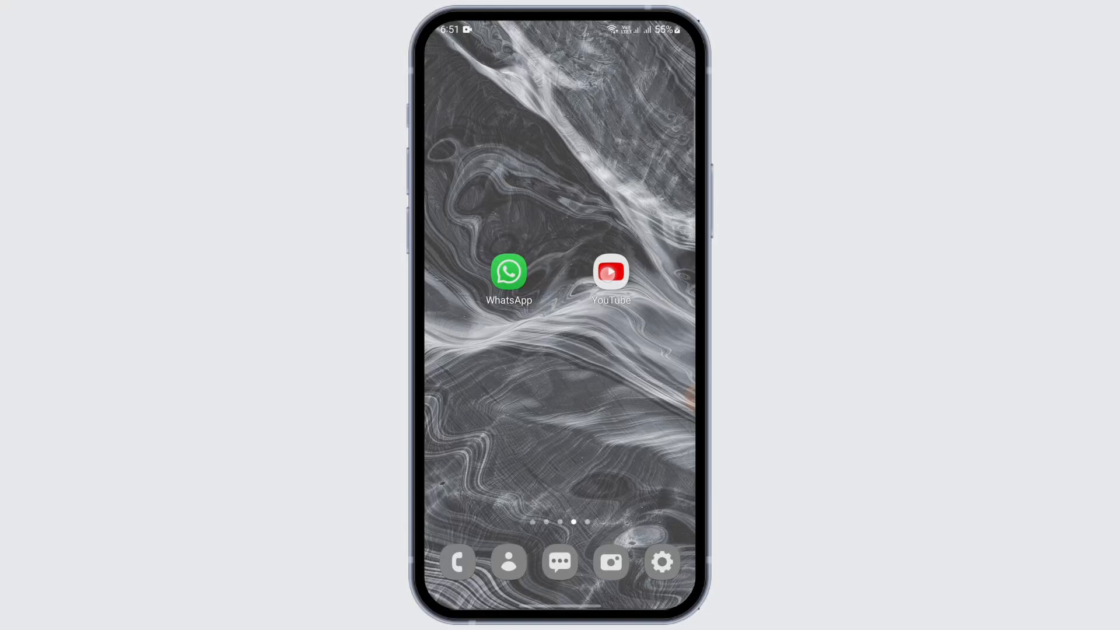
{"action": "left_click", "coordinate": [610, 272]}
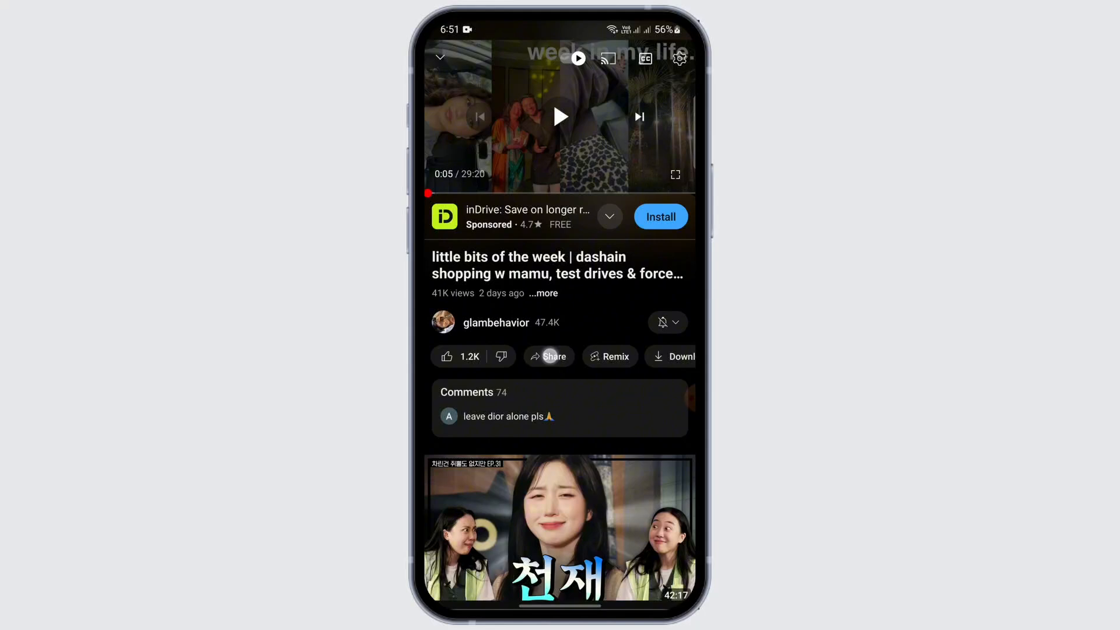
{"action": "left_click", "coordinate": [549, 357]}
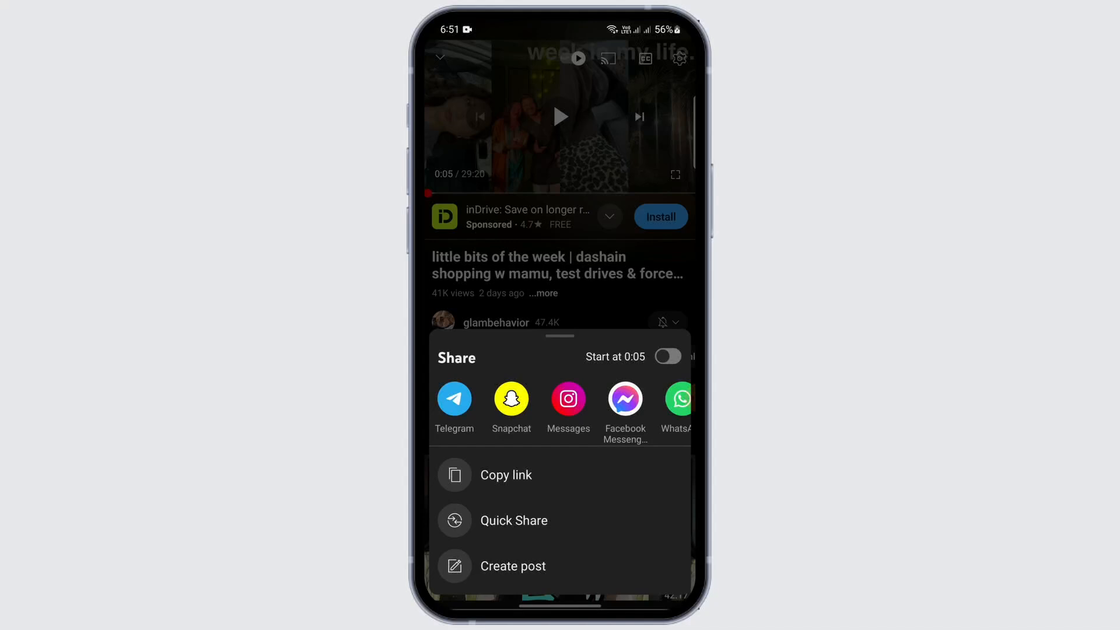
Step: Copy the video link and start a new WhatsApp photo status in My status
{"action": "left_click", "coordinate": [505, 475]}
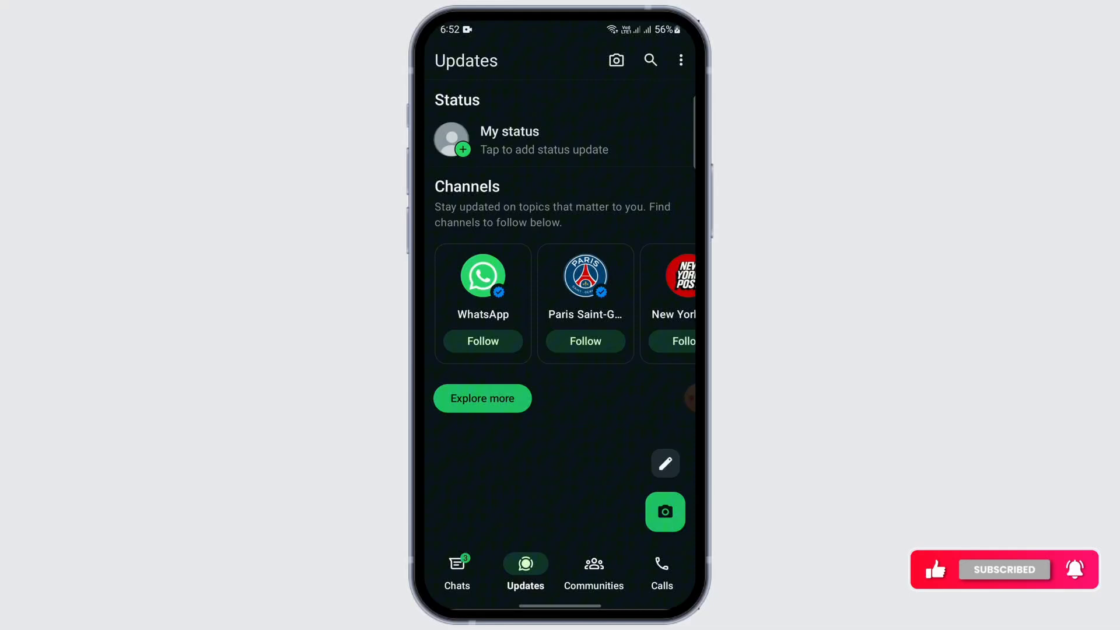
{"action": "left_click", "coordinate": [664, 511]}
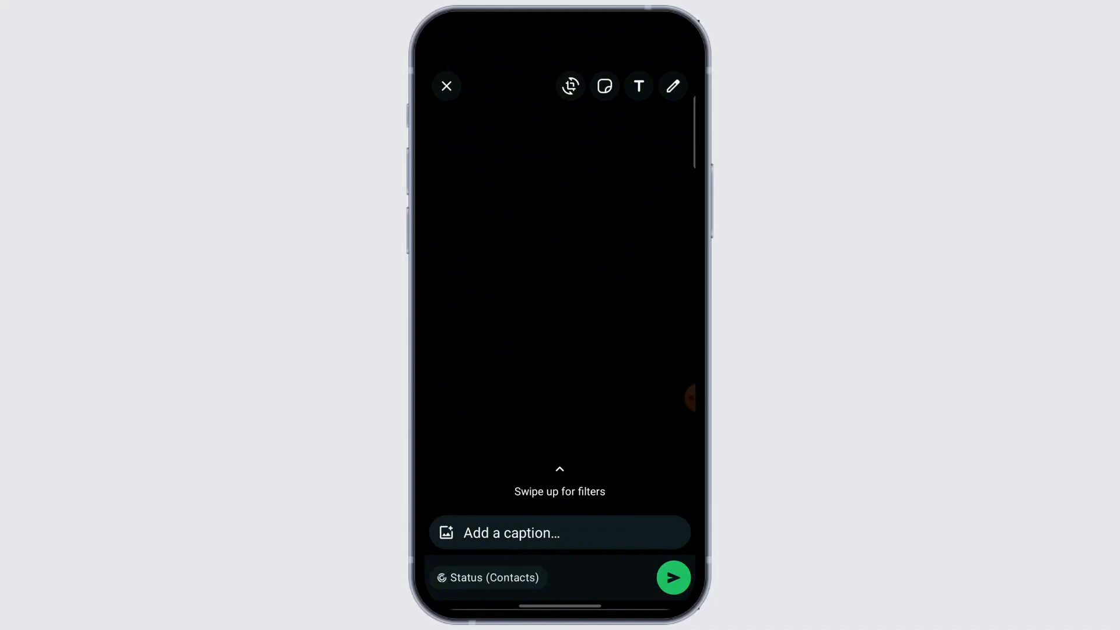
Step: Paste the YouTube link as the caption, post the status and view it
{"action": "left_click", "coordinate": [558, 532]}
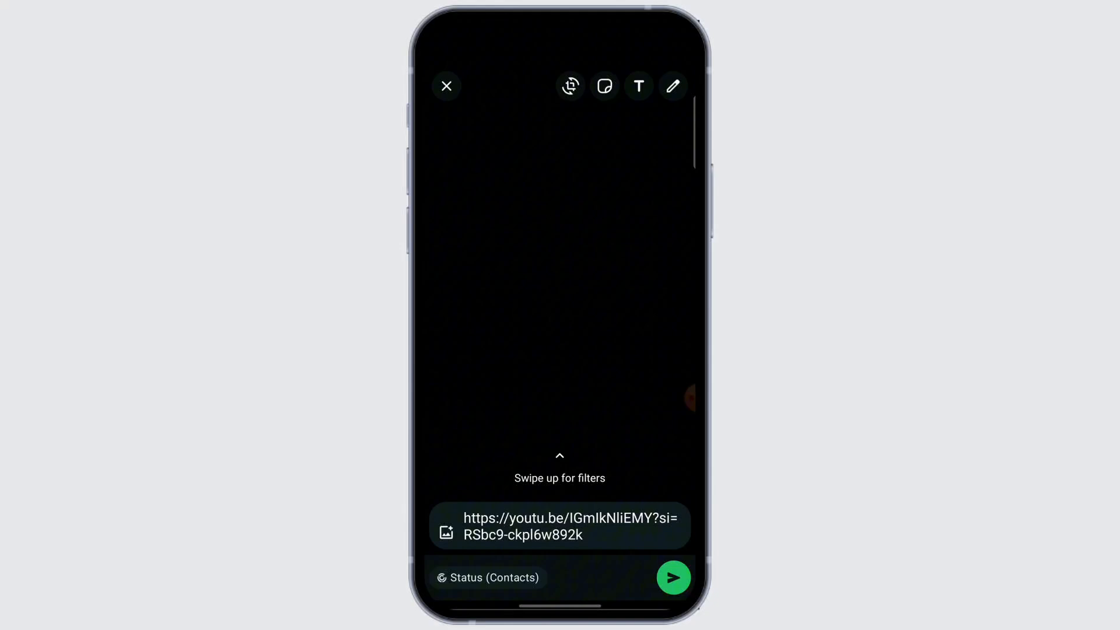
{"action": "left_click", "coordinate": [672, 576]}
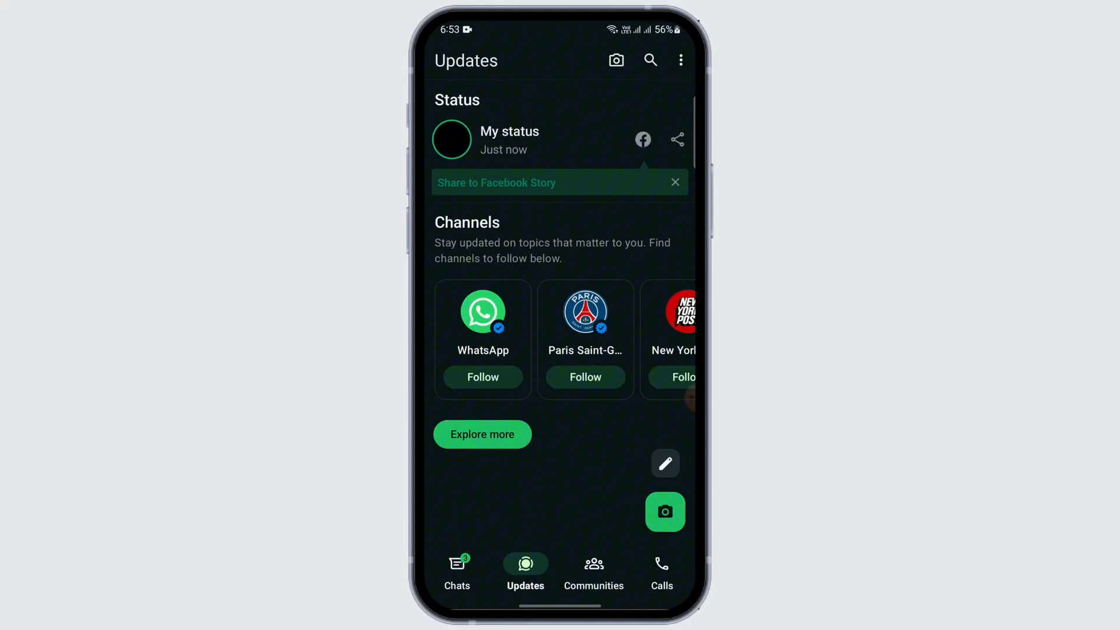
{"action": "left_click", "coordinate": [509, 139]}
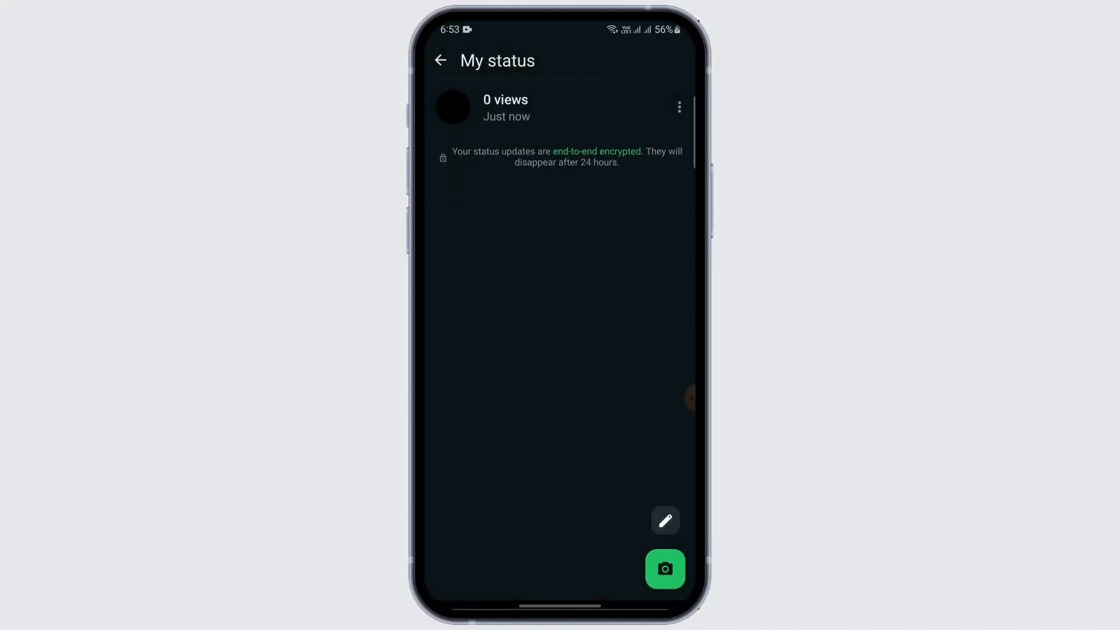